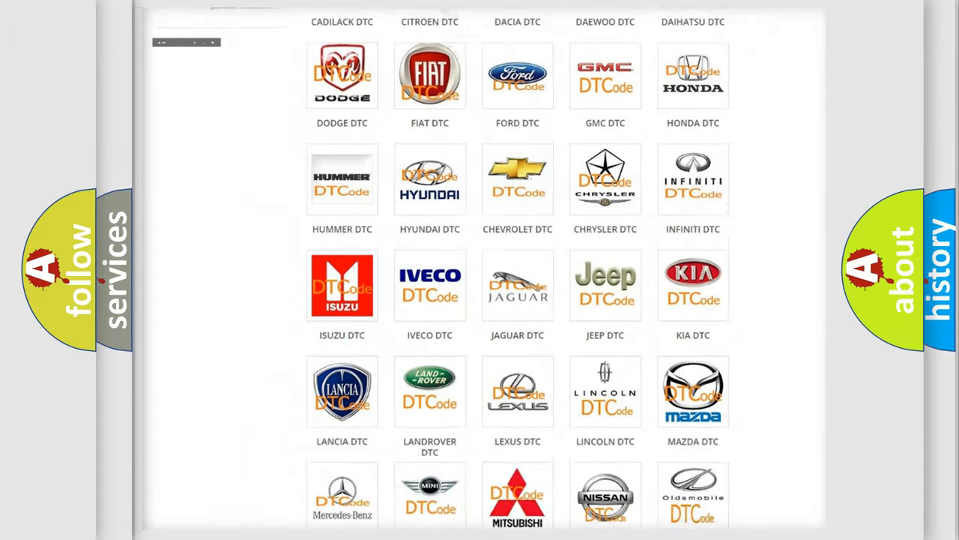
Open the LEXUS DTC tile from the brand grid and scroll through its diagnostic code list
scroll("up", 3)
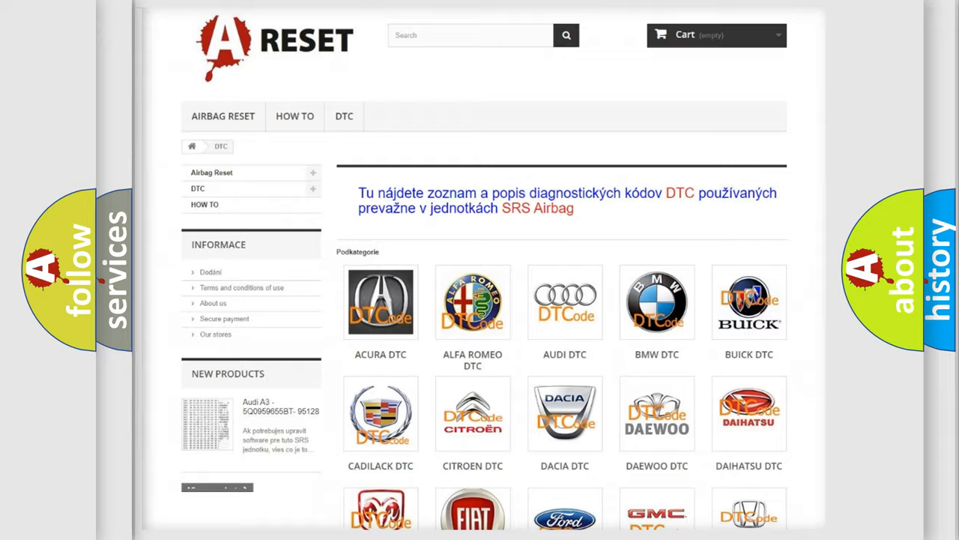
scroll("down", 3)
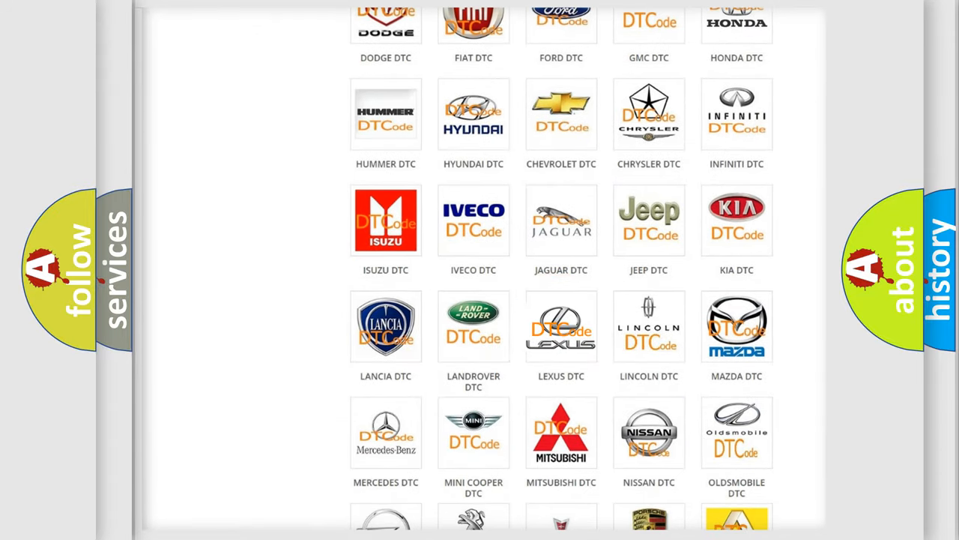
left_click(562, 326)
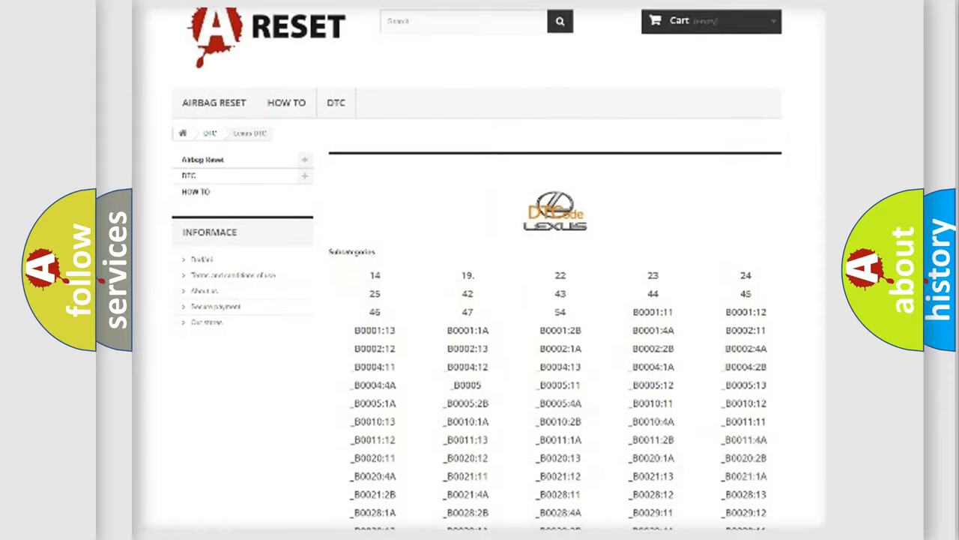
scroll("down", 3)
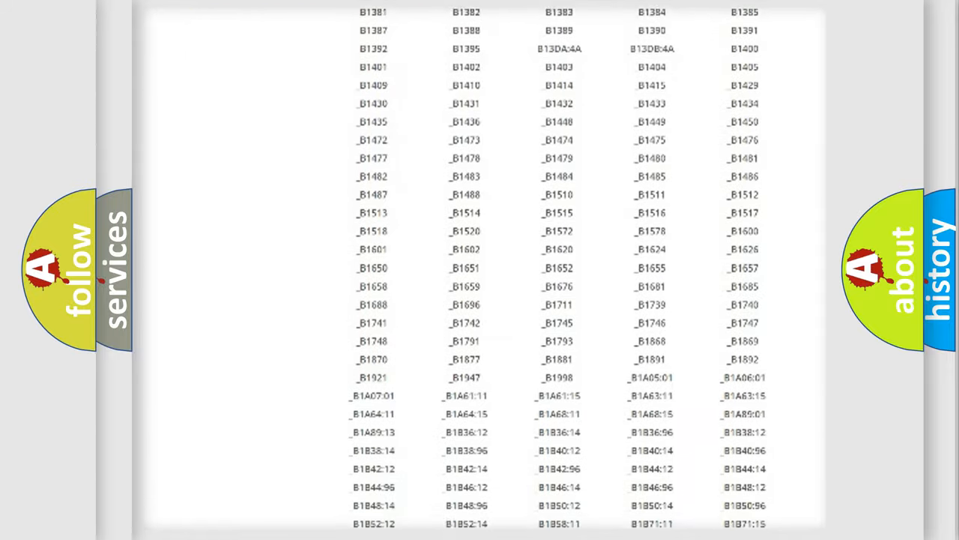
scroll("up", 3)
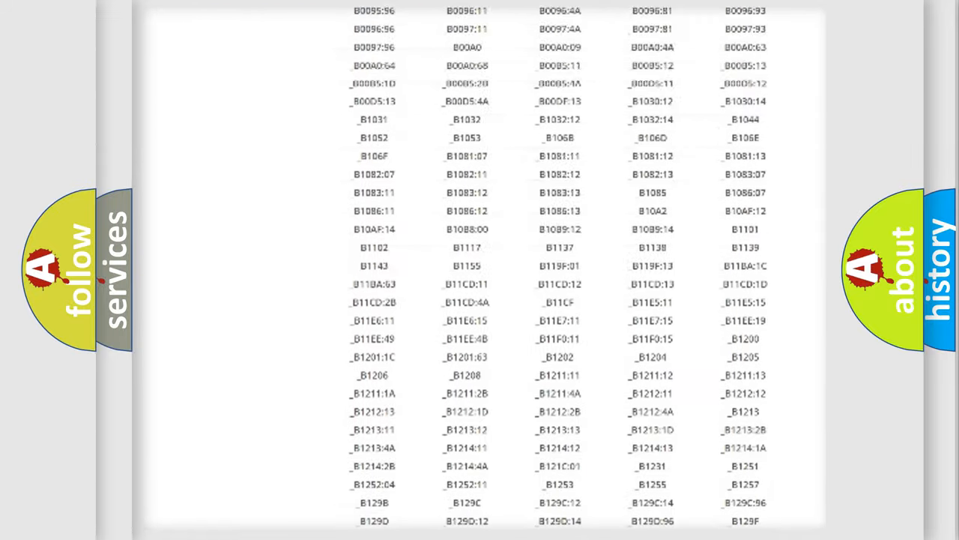
scroll("up", 3)
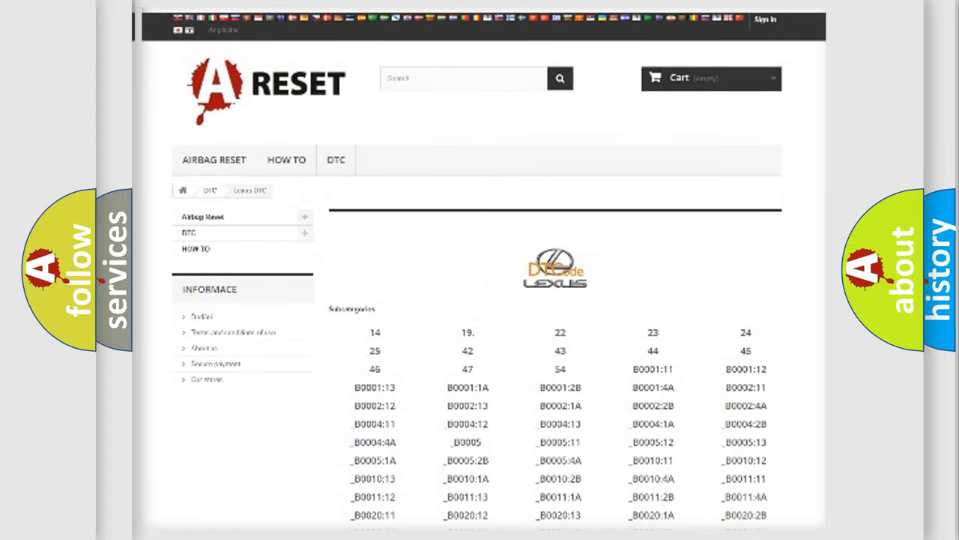